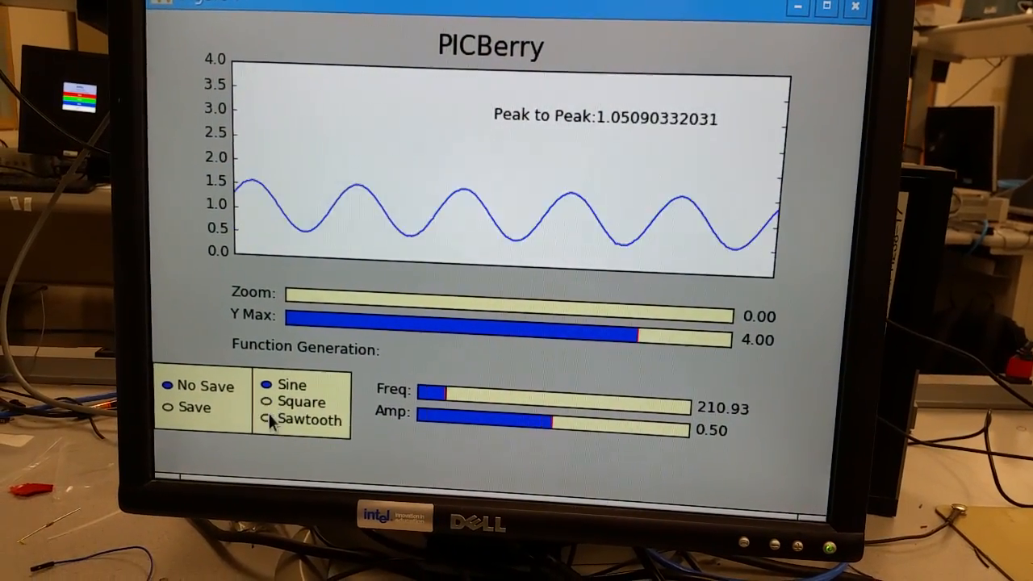
# Cycle the wave through Square and Sawtooth back to Sine, raising Freq to 524.25
pyautogui.click(268, 404)
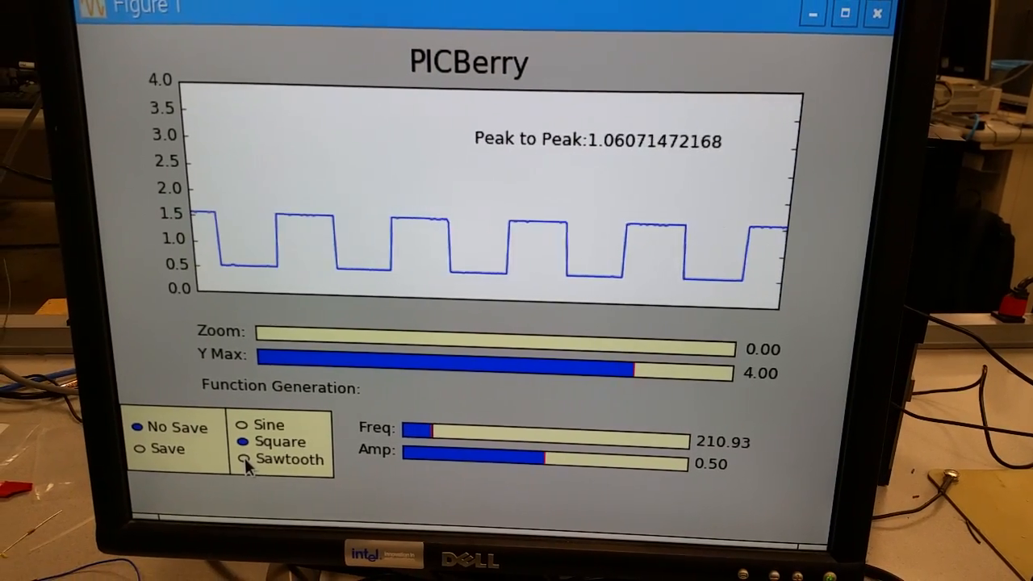
pyautogui.click(244, 459)
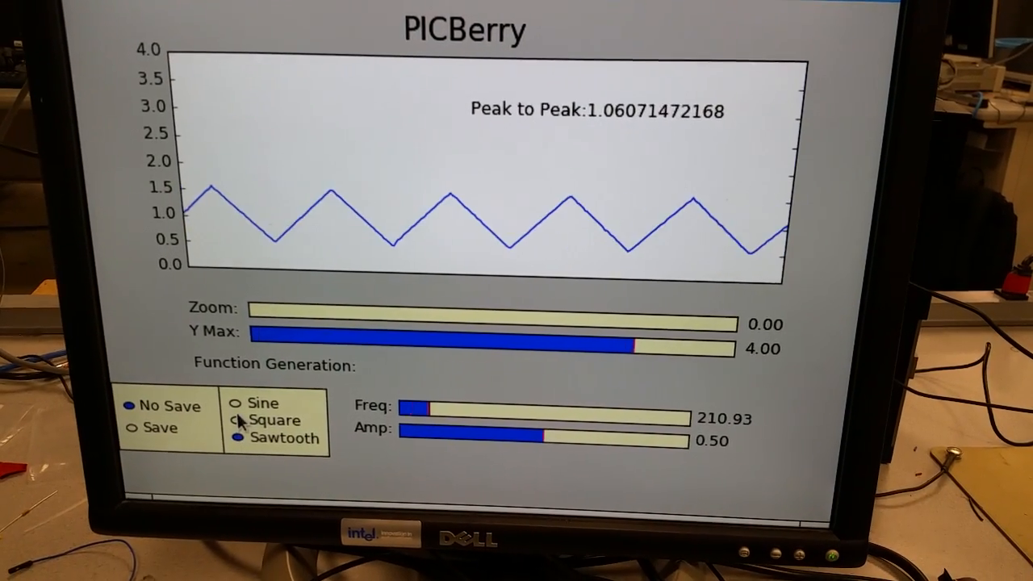
pyautogui.click(239, 403)
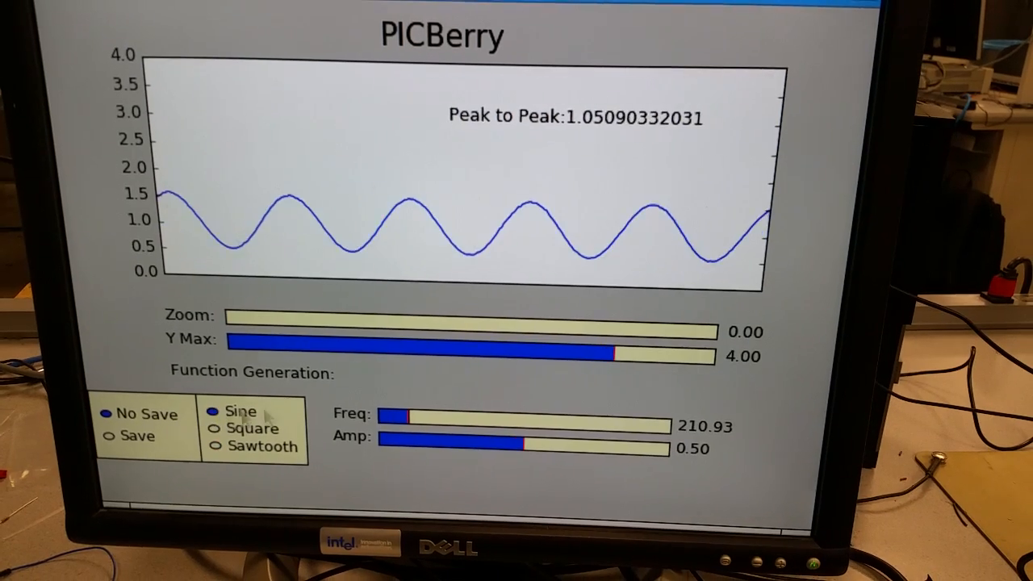
pyautogui.moveTo(408, 414); pyautogui.dragTo(468, 427)
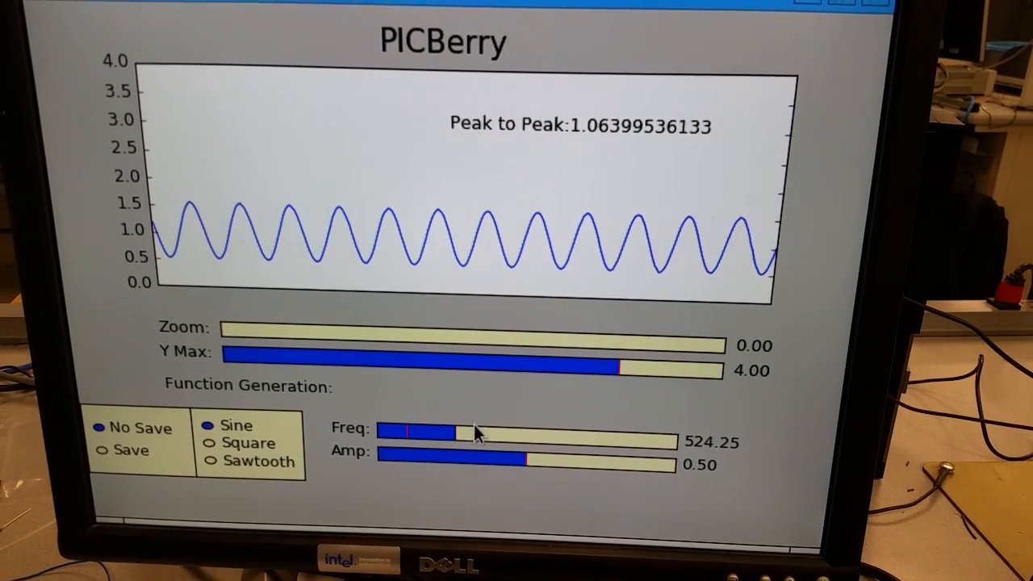